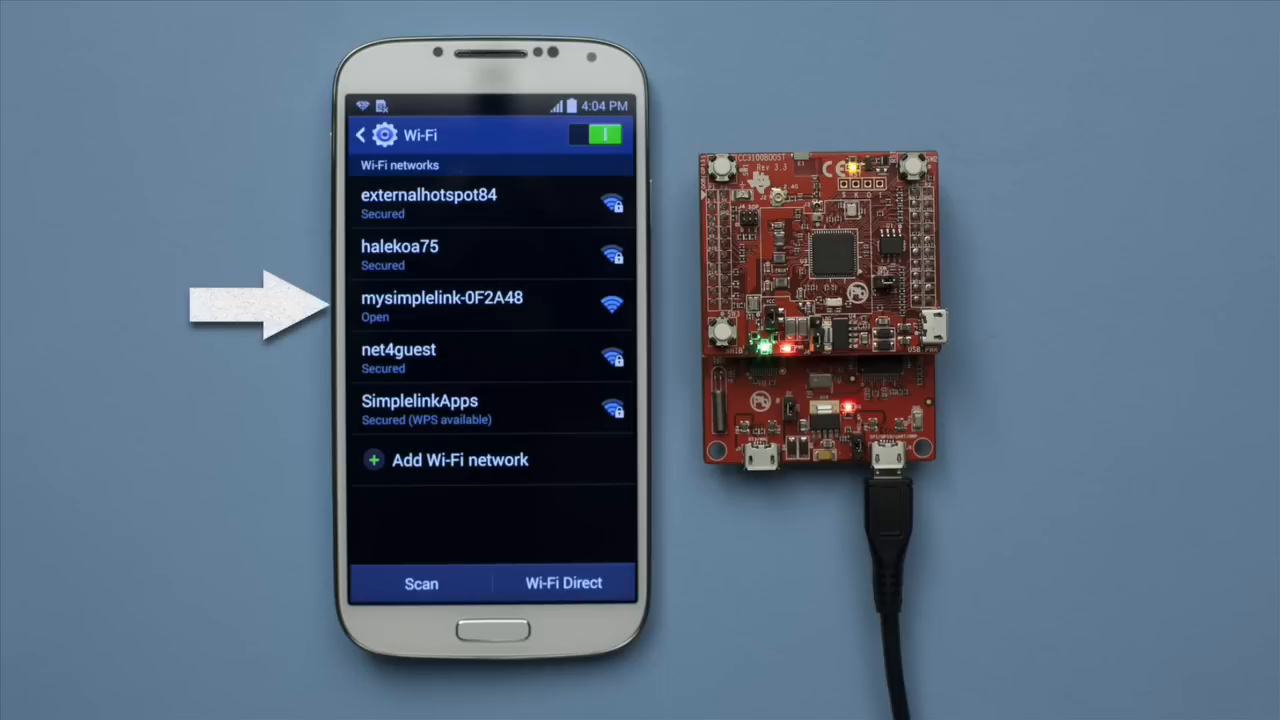
Join the phone to the board's open mysimplelink-0F2A48 Wi-Fi network.
left_click(440, 304)
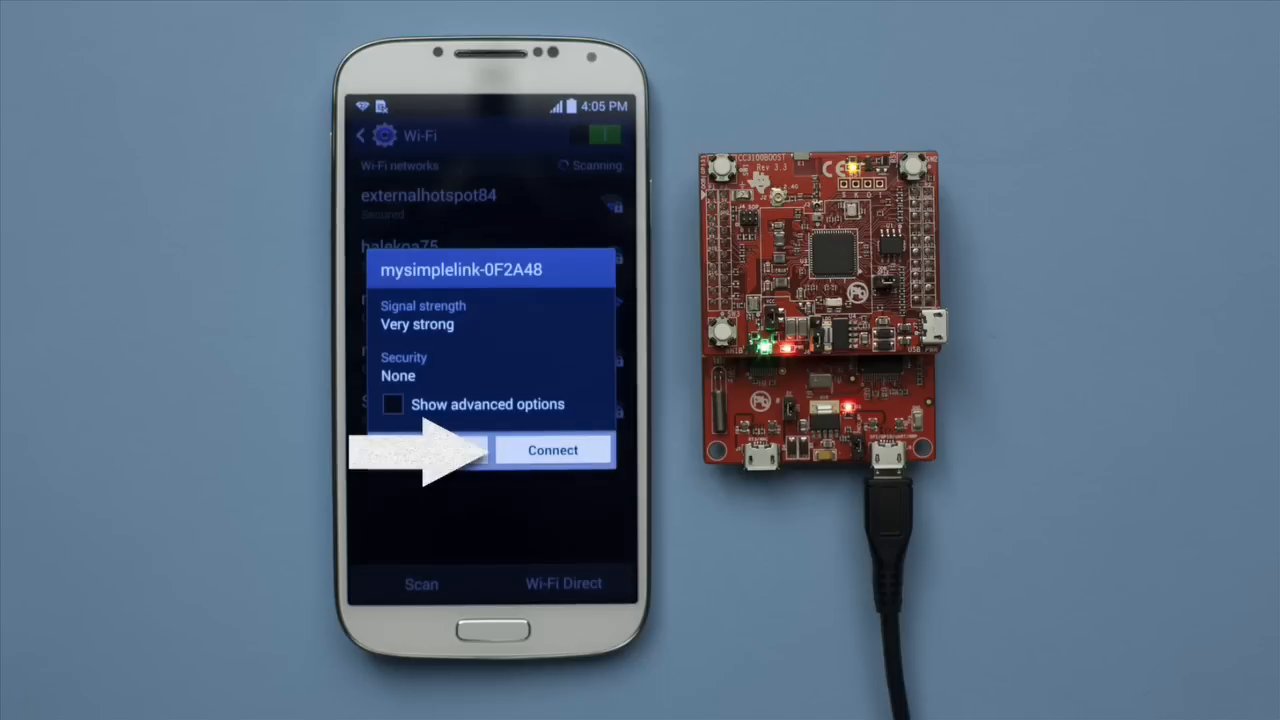
left_click(552, 448)
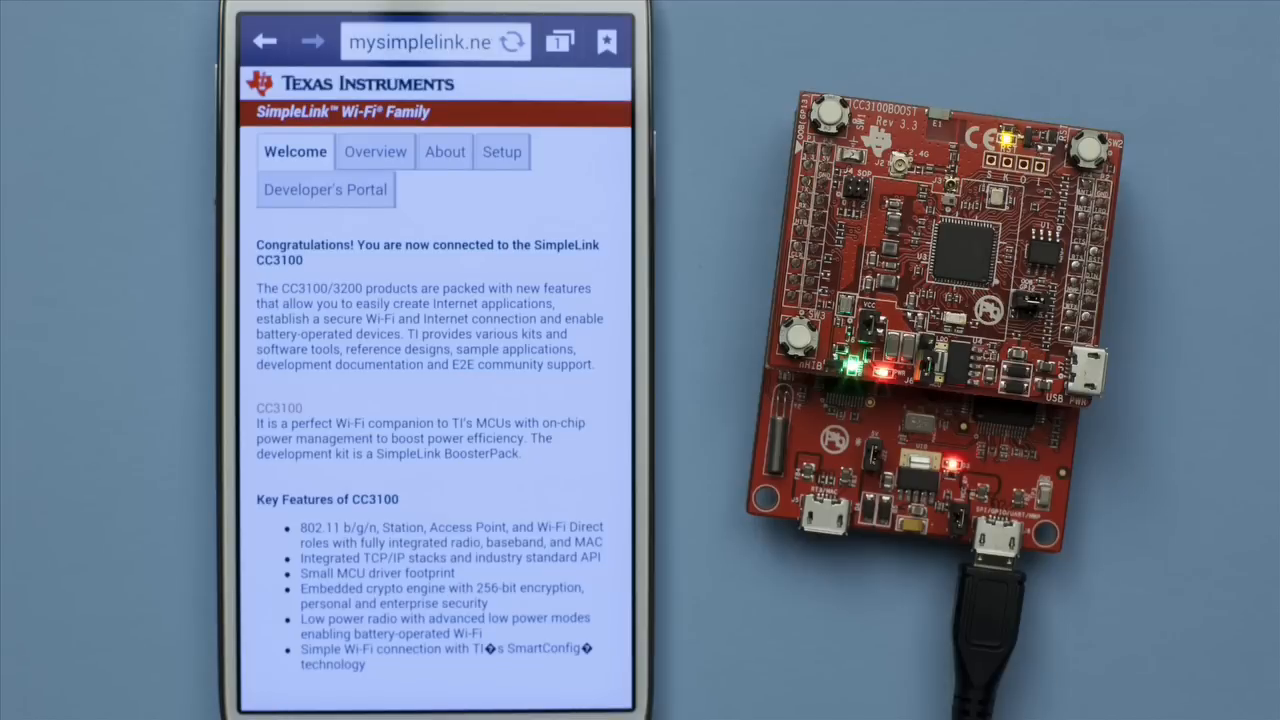
Browse the mysimplelink.net Overview and Setup pages to reach Access Point Configuration.
left_click(376, 152)
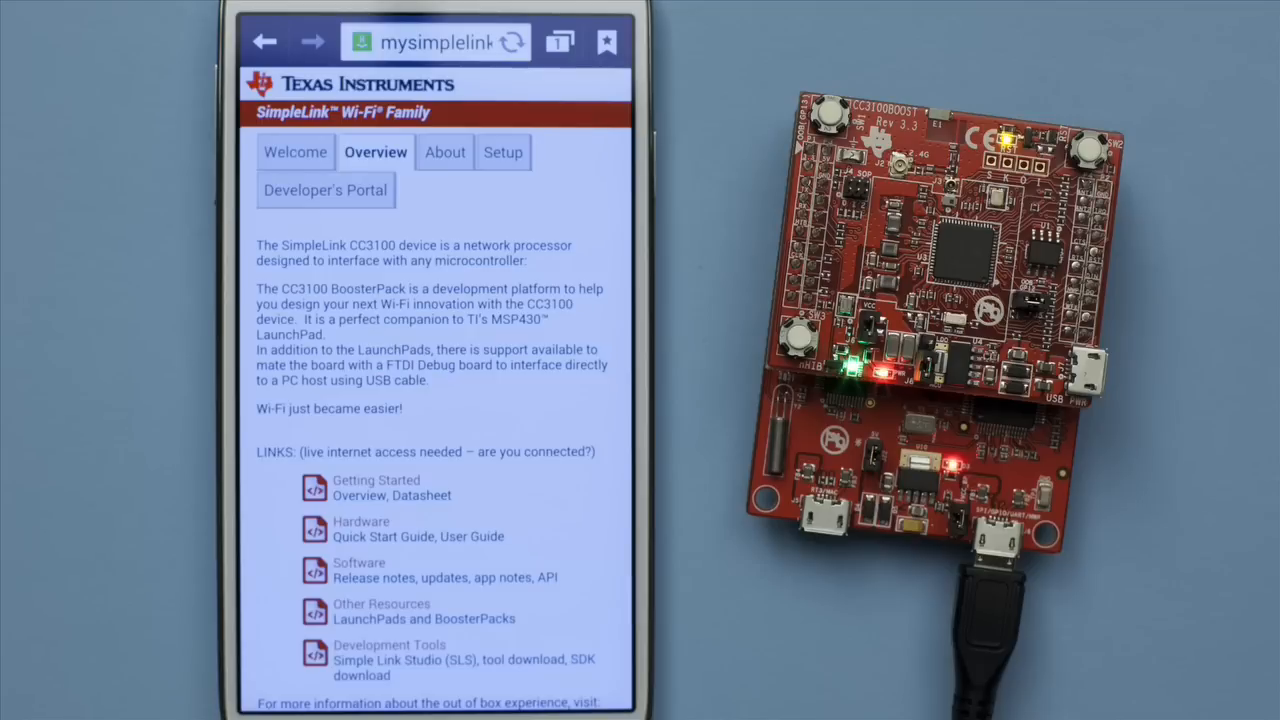
left_click(502, 152)
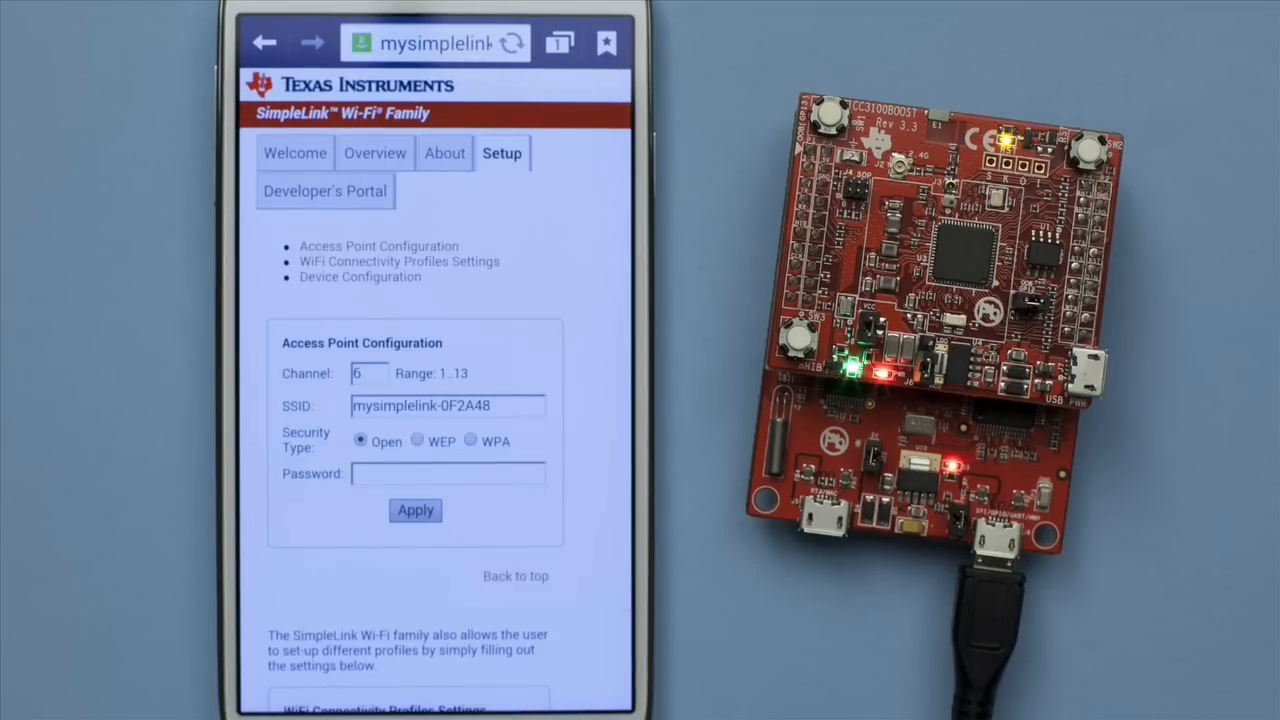
left_click(324, 192)
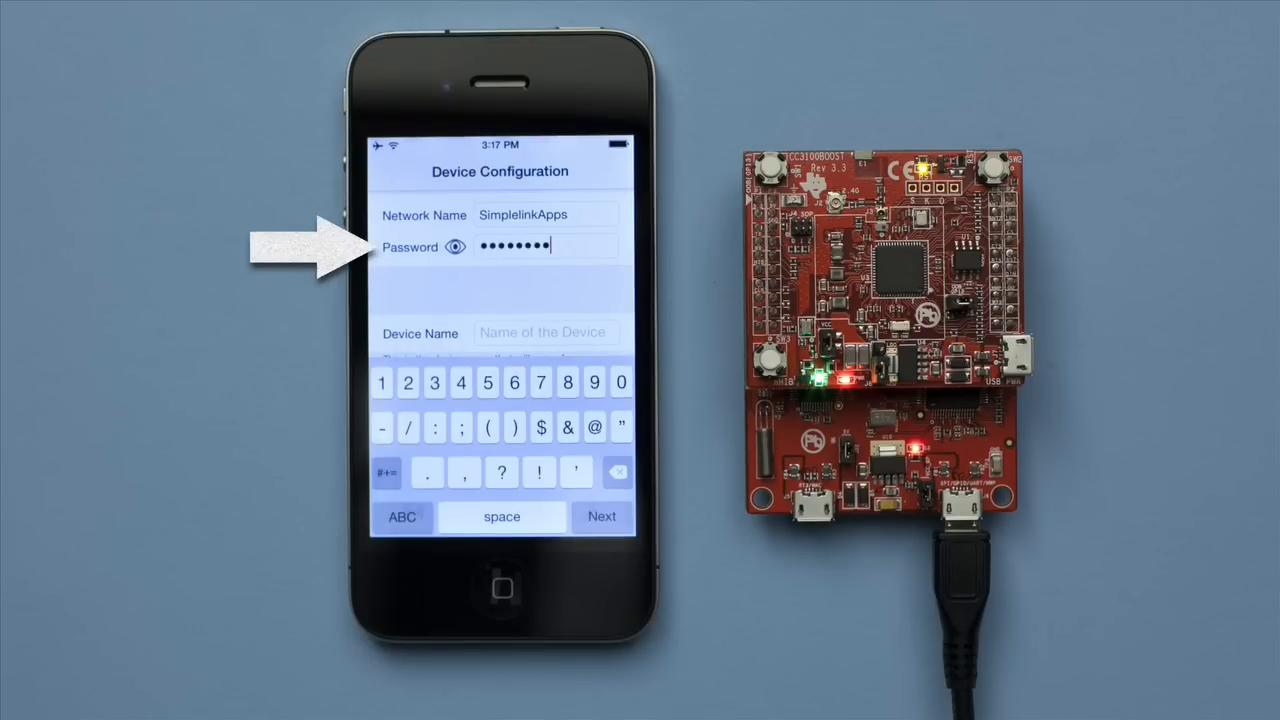
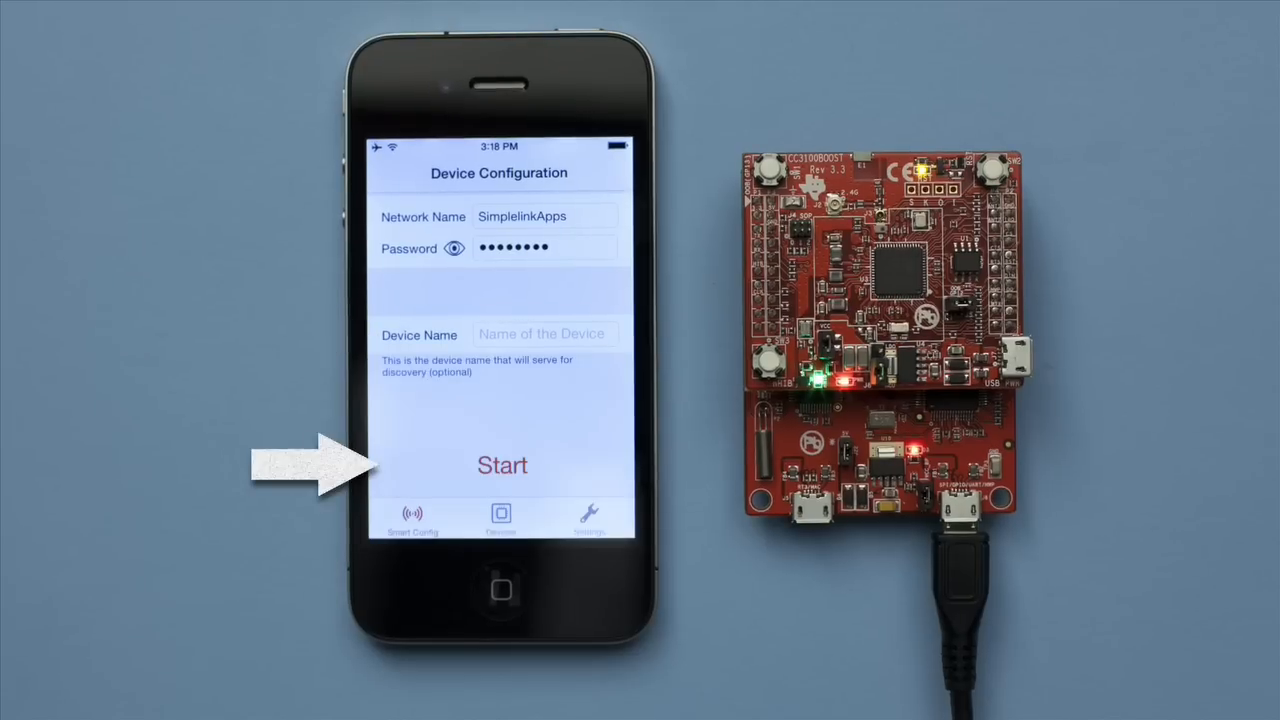
left_click(502, 464)
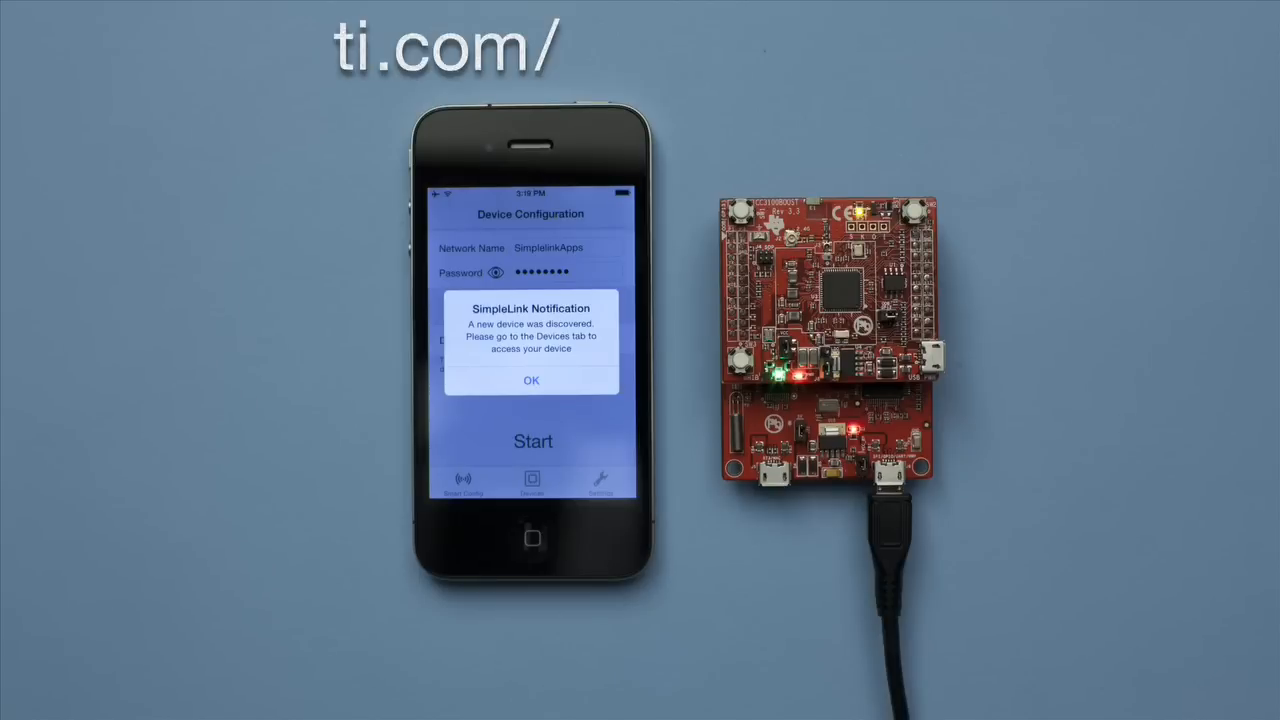
Acknowledge the new-device notification and open 78A5040F2A48@mysimplelink from the Devices list.
left_click(532, 380)
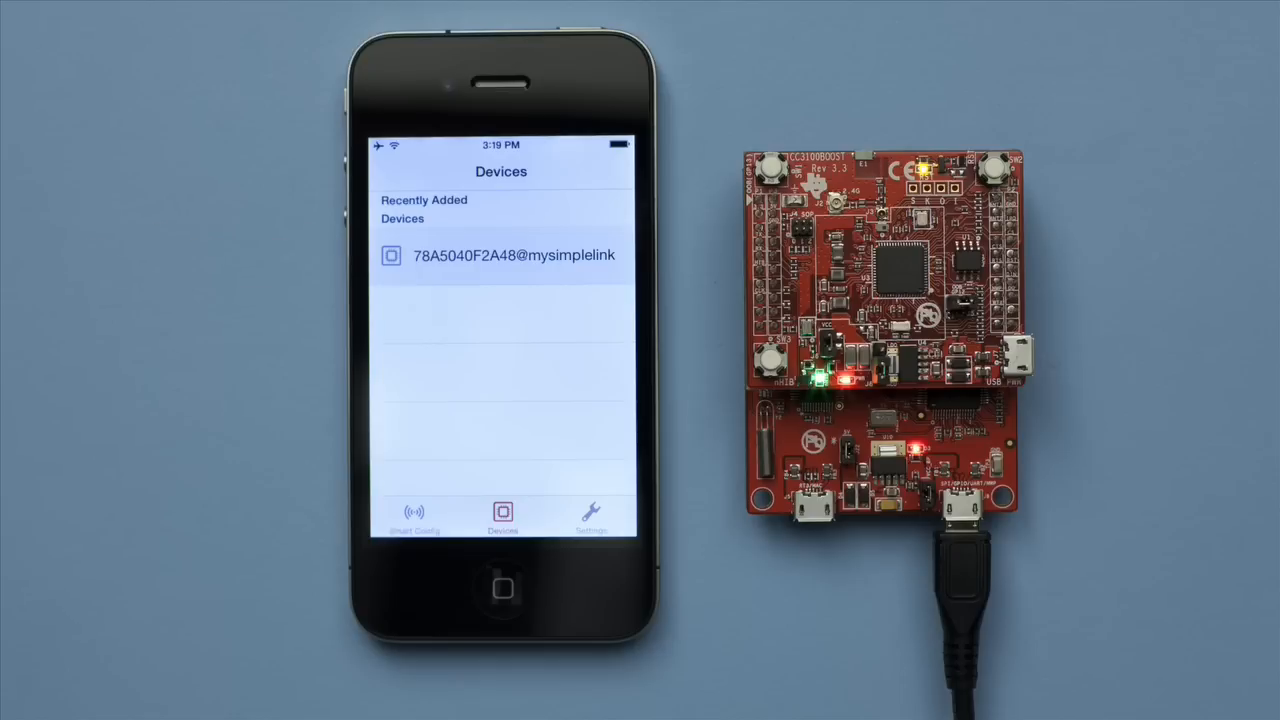
left_click(500, 256)
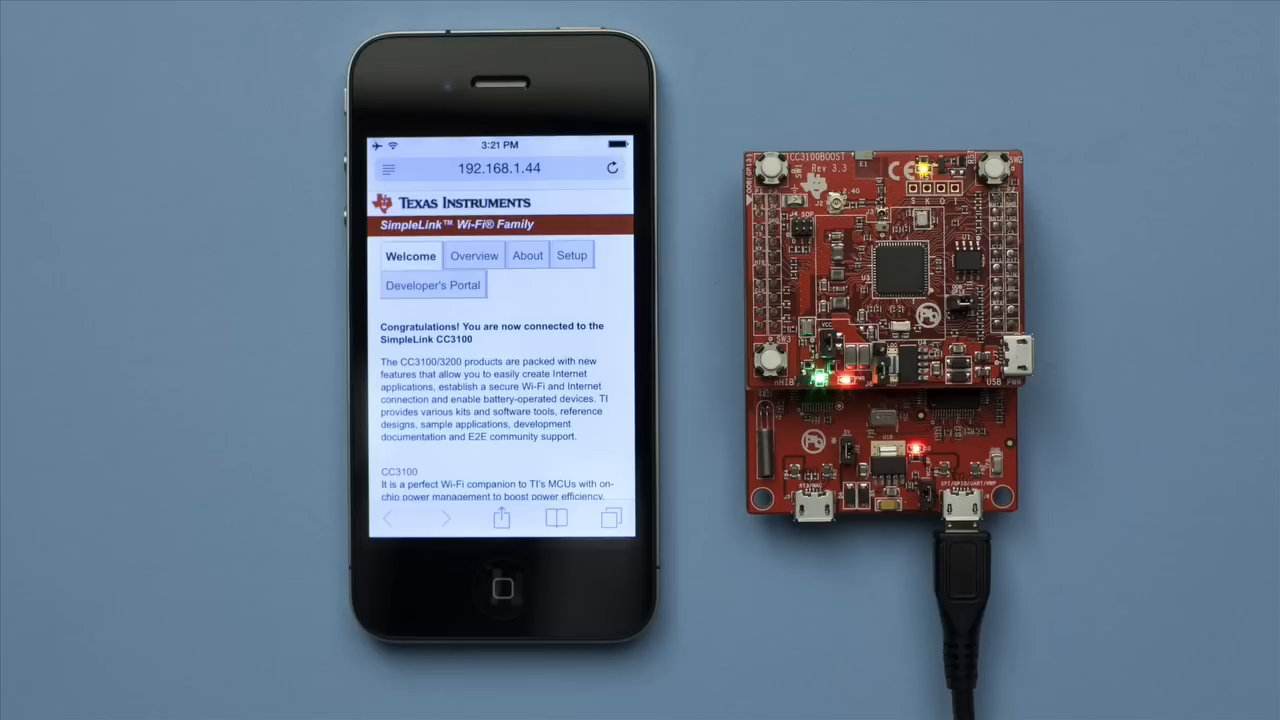
View the board's About, Setup and Developer's Portal pages at 192.168.1.44.
left_click(526, 256)
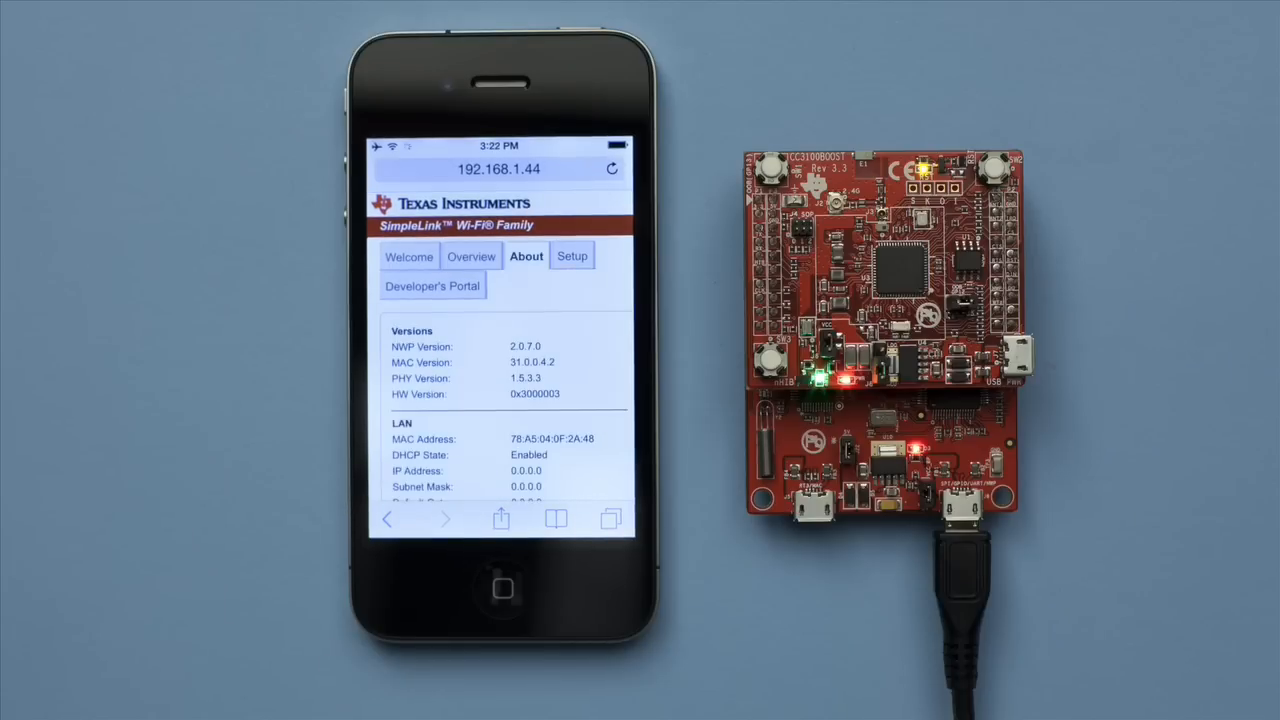
left_click(572, 256)
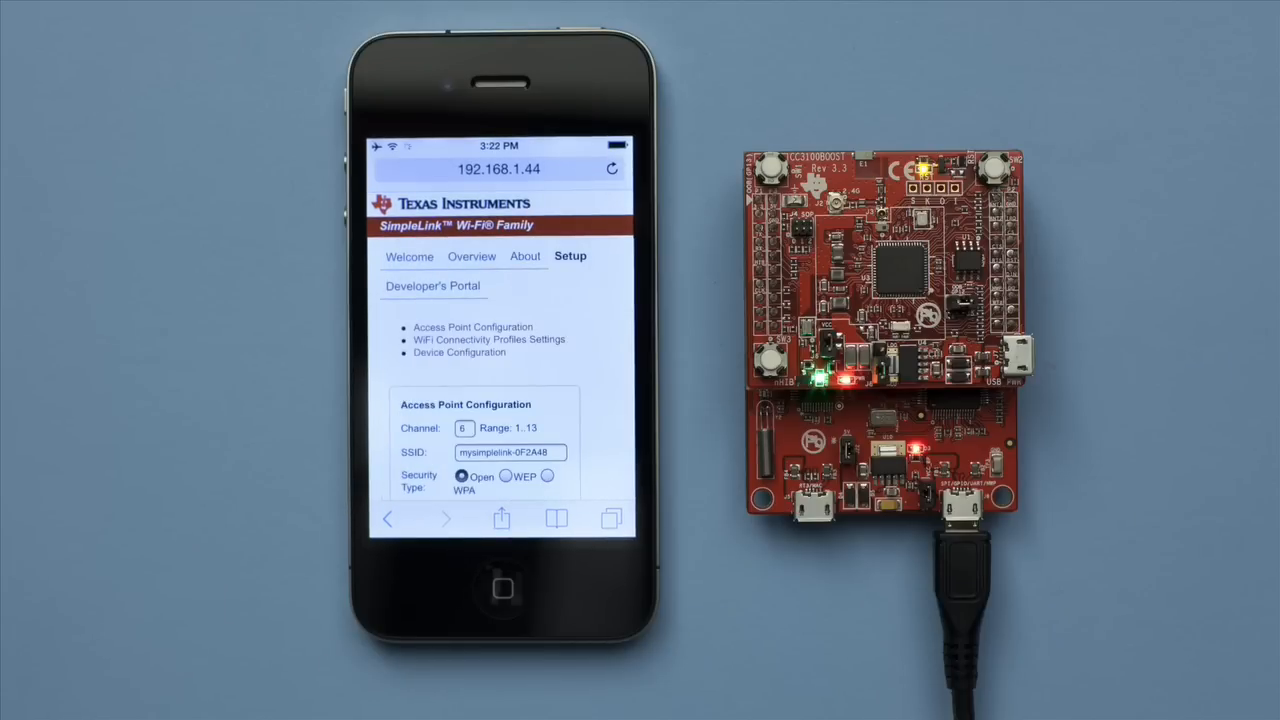
left_click(432, 284)
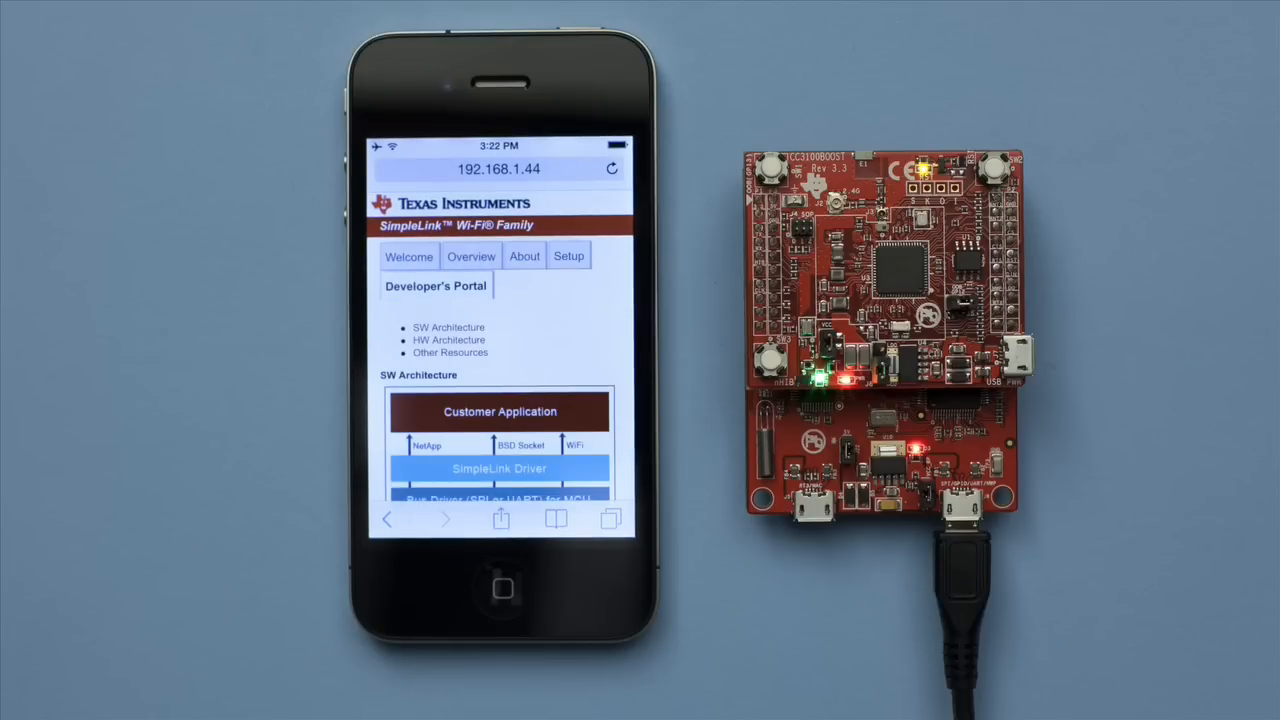